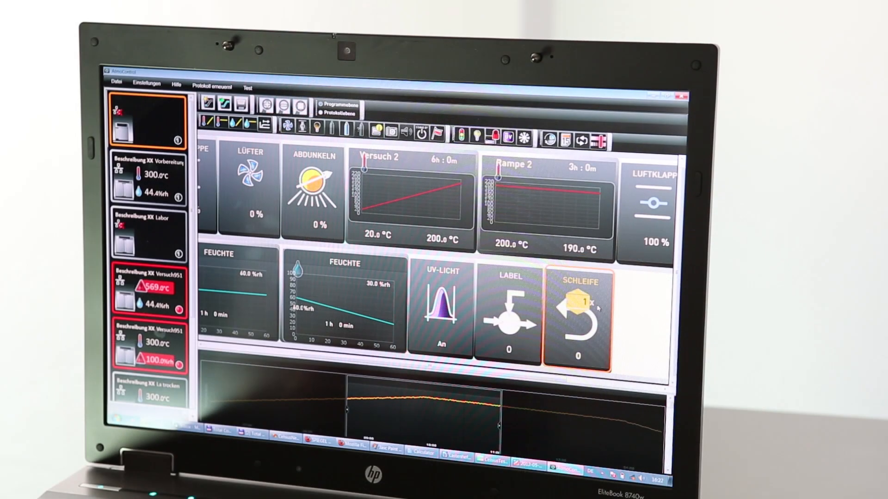
- Raise the SCHLEIFE loop block's repeat count to 5
{"action": "left_click", "coordinate": [581, 302]}
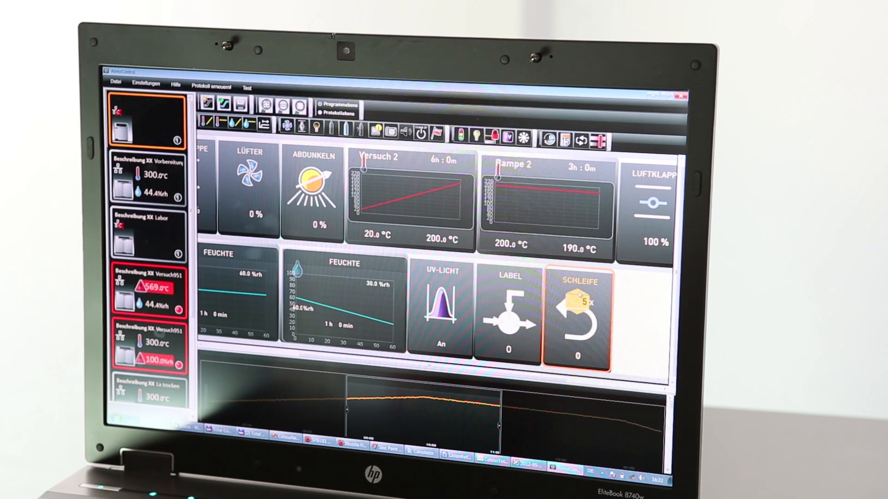